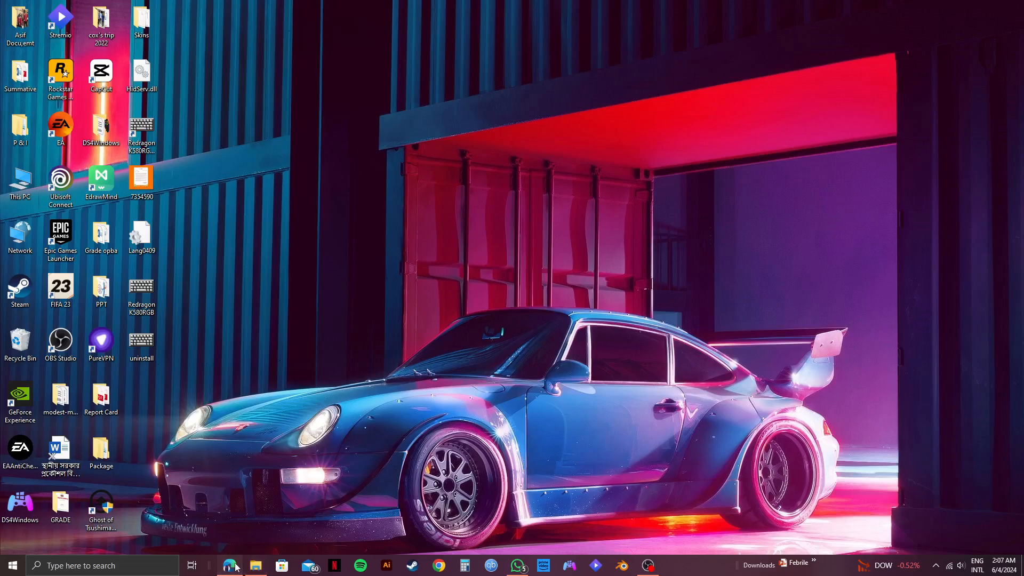
Launch the browser from the taskbar so the Canva home page loads.
{"action": "left_click", "coordinate": [229, 566]}
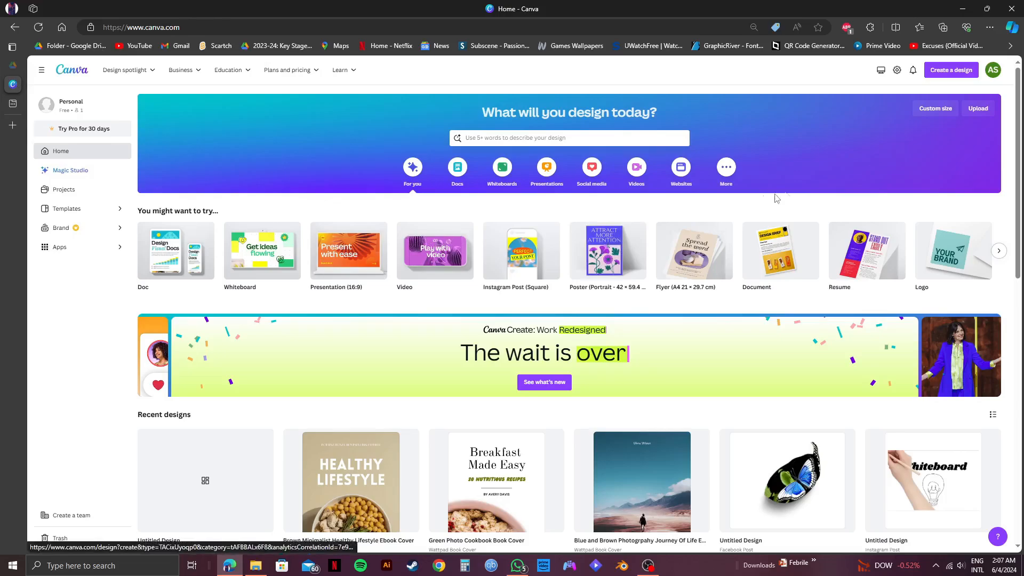
{"action": "mouse_move", "coordinate": [800, 194]}
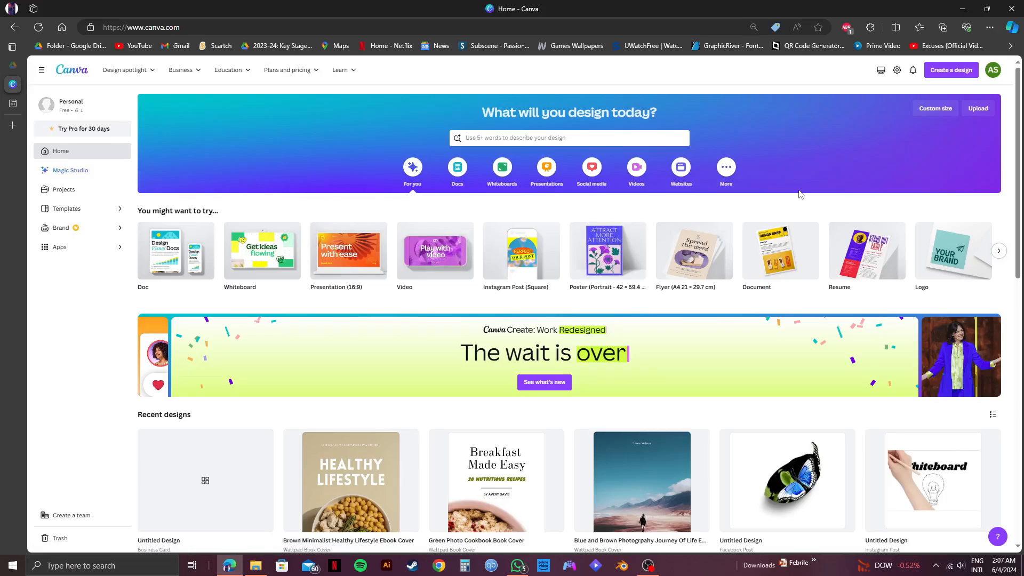
Search Canva for 'businesscard' to bring up business card templates.
{"action": "left_click", "coordinate": [568, 137]}
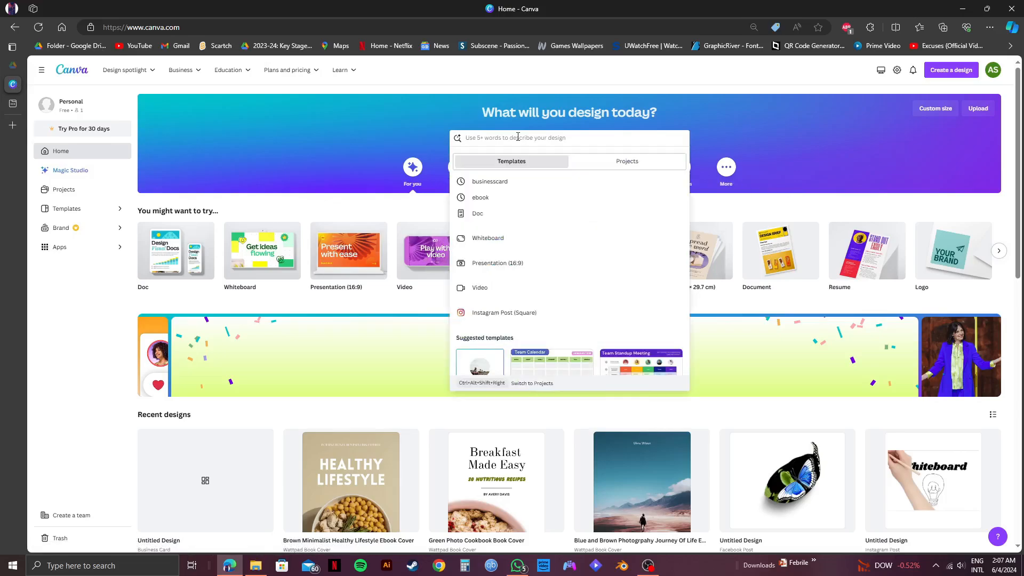
{"action": "type", "text": "businesscard"}
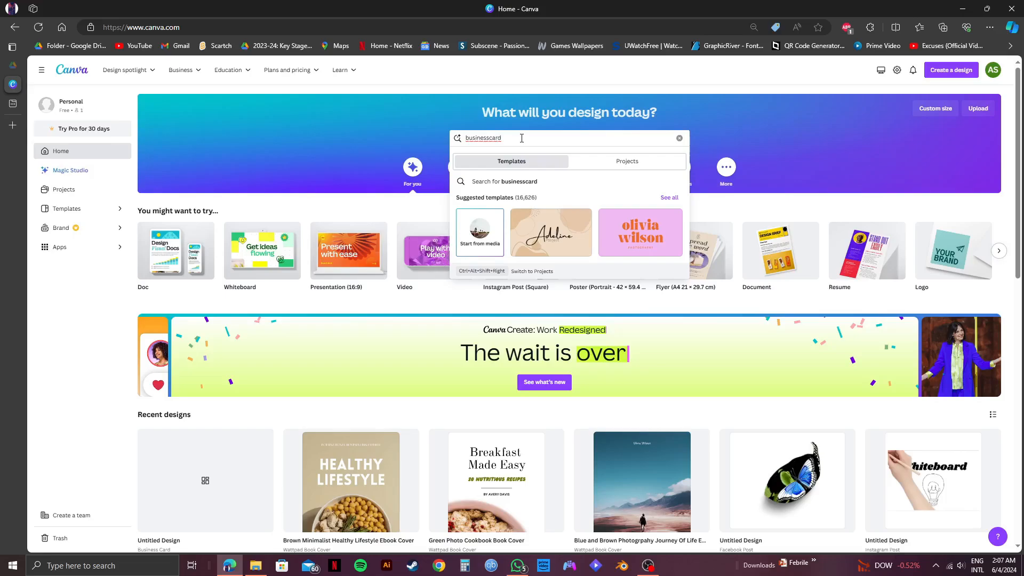
{"action": "key", "text": "Enter"}
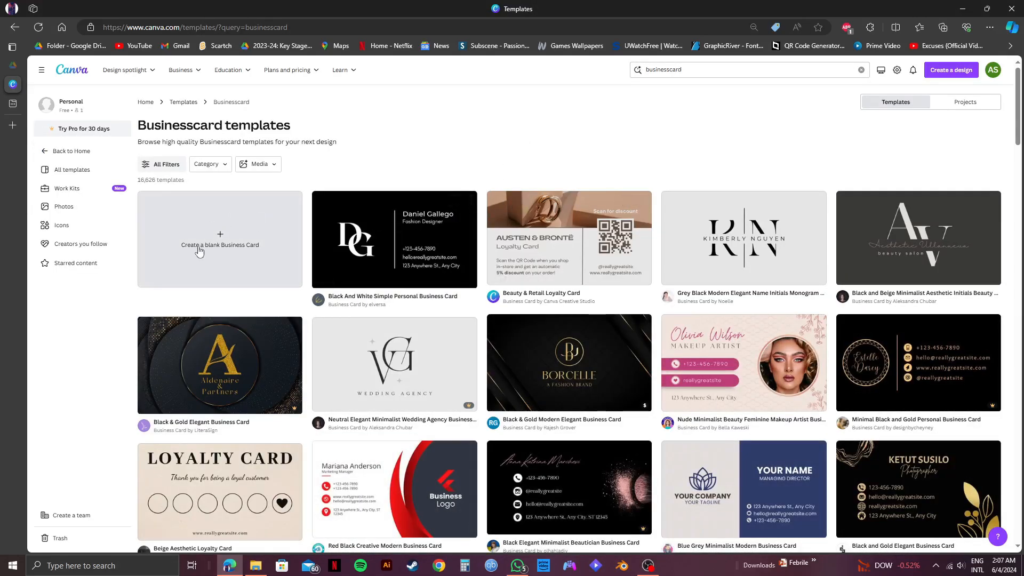
Create a blank Business Card design in the editor.
{"action": "left_click", "coordinate": [220, 245]}
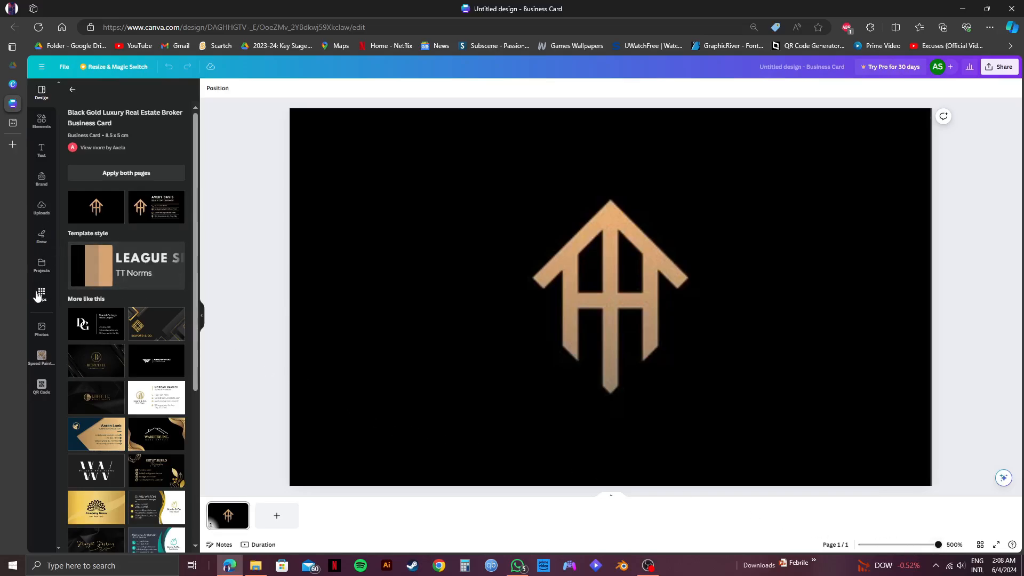
Launch the QR Code app from the Apps sidebar beside the card.
{"action": "left_click", "coordinate": [610, 295]}
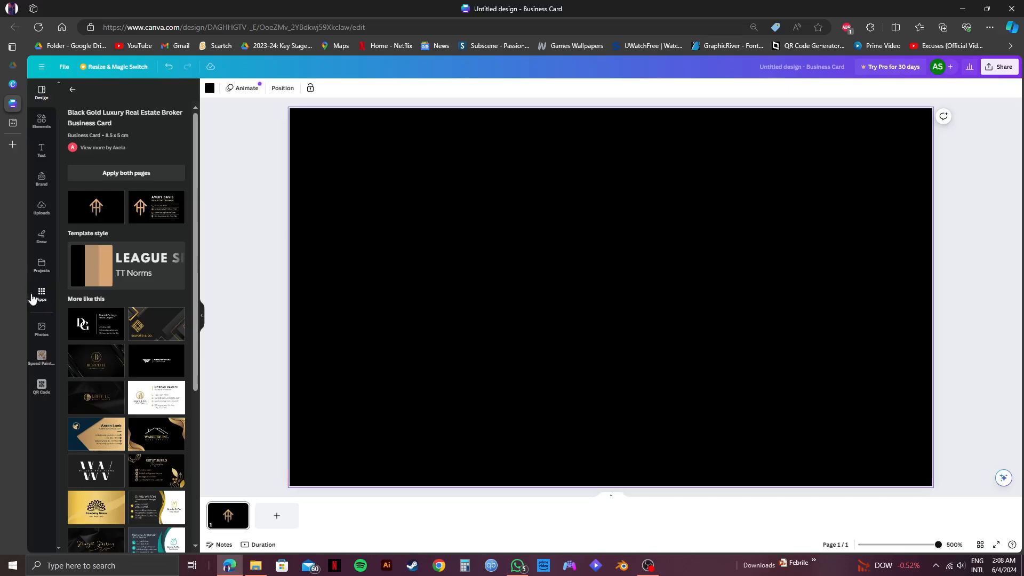
{"action": "left_click", "coordinate": [42, 296]}
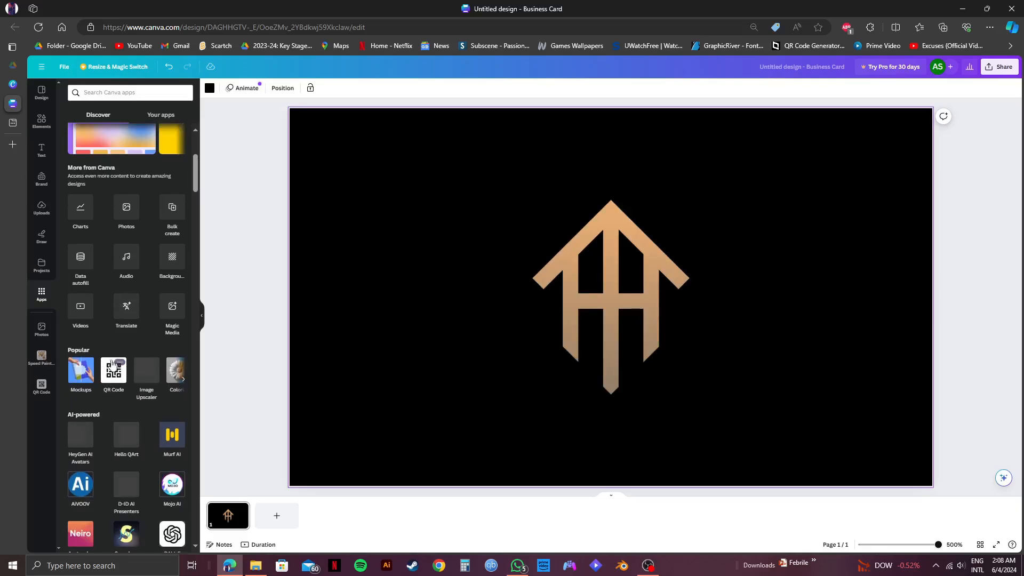
{"action": "left_click", "coordinate": [113, 371]}
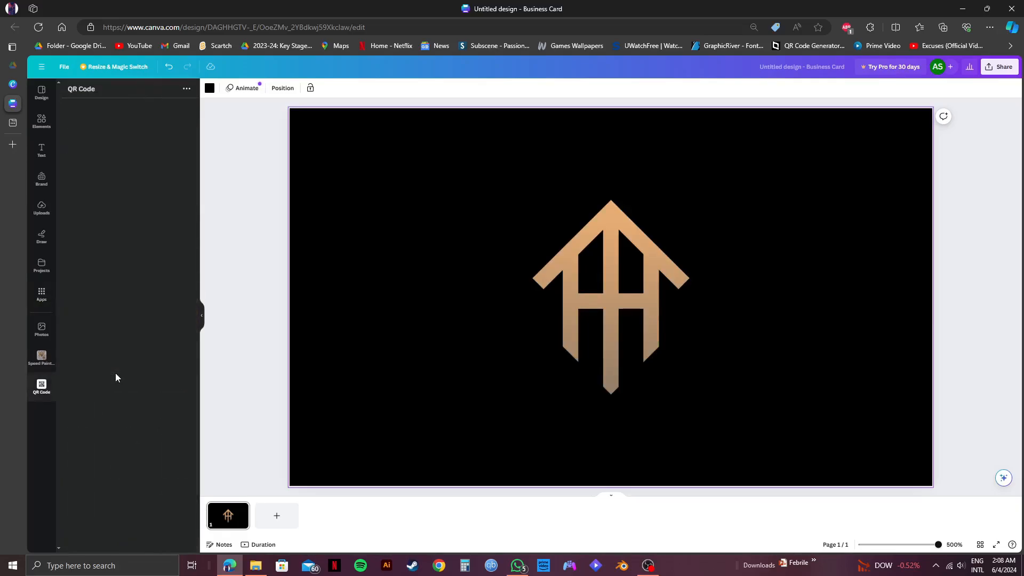
{"action": "left_click", "coordinate": [42, 386]}
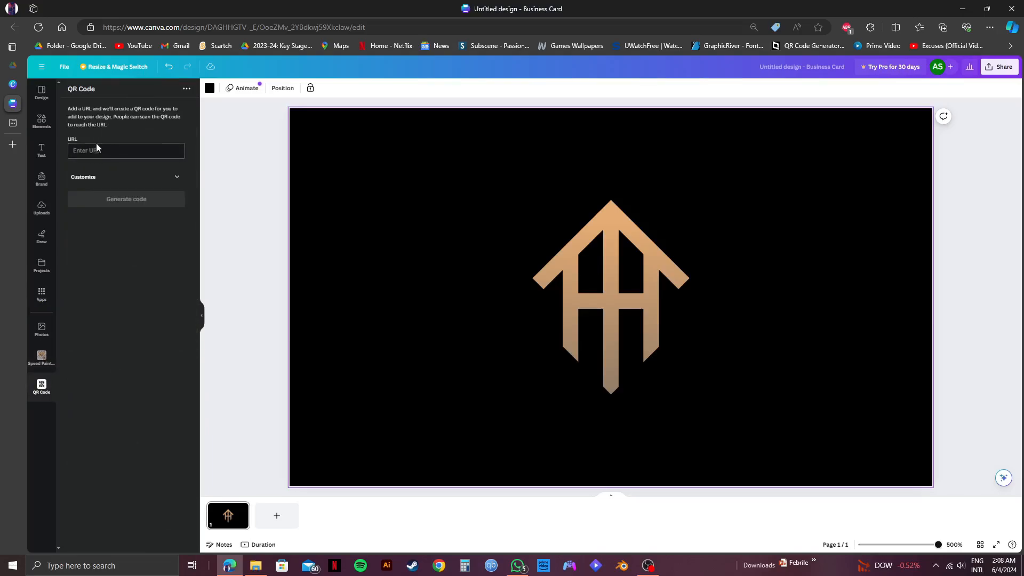
Generate a QR code for canvatutorial.com onto the business card.
{"action": "left_click", "coordinate": [126, 151]}
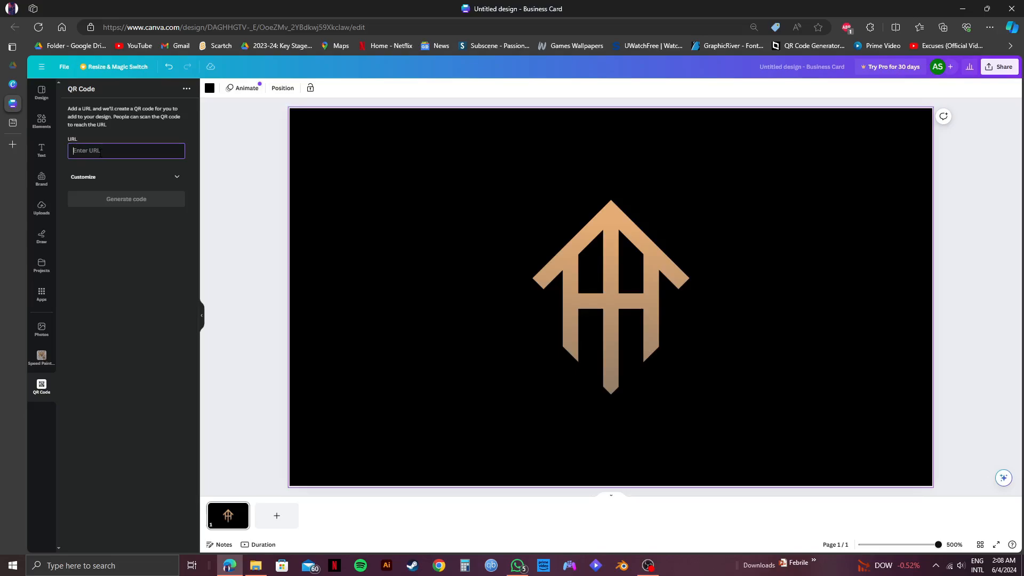
{"action": "type", "text": "canvatu"}
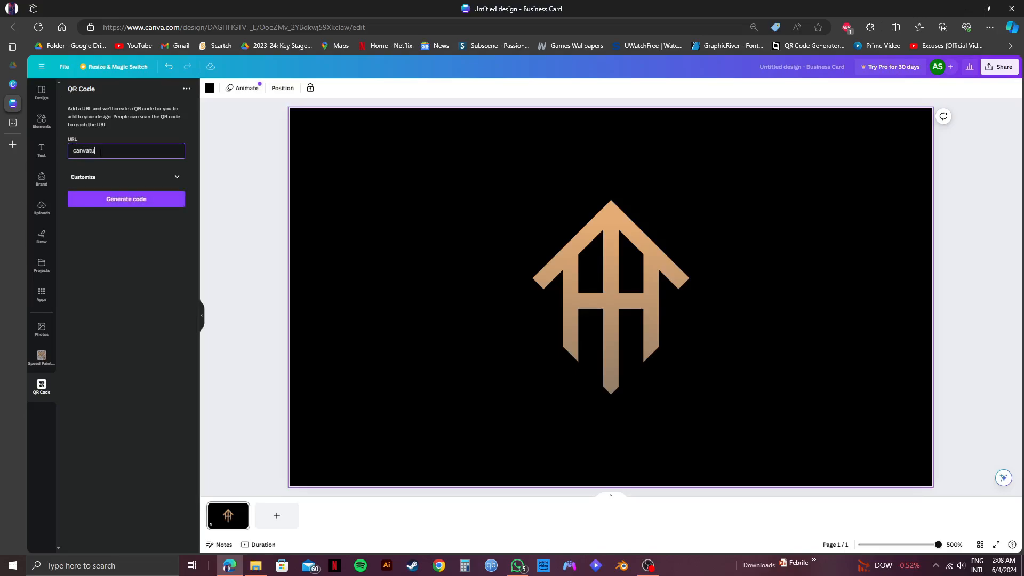
{"action": "type", "text": "torial."}
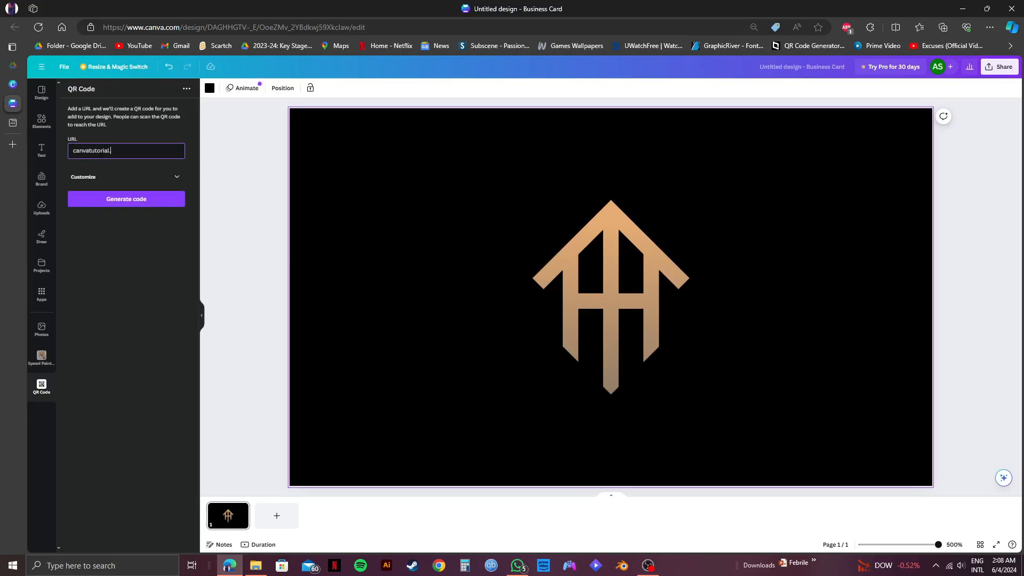
{"action": "type", "text": "com"}
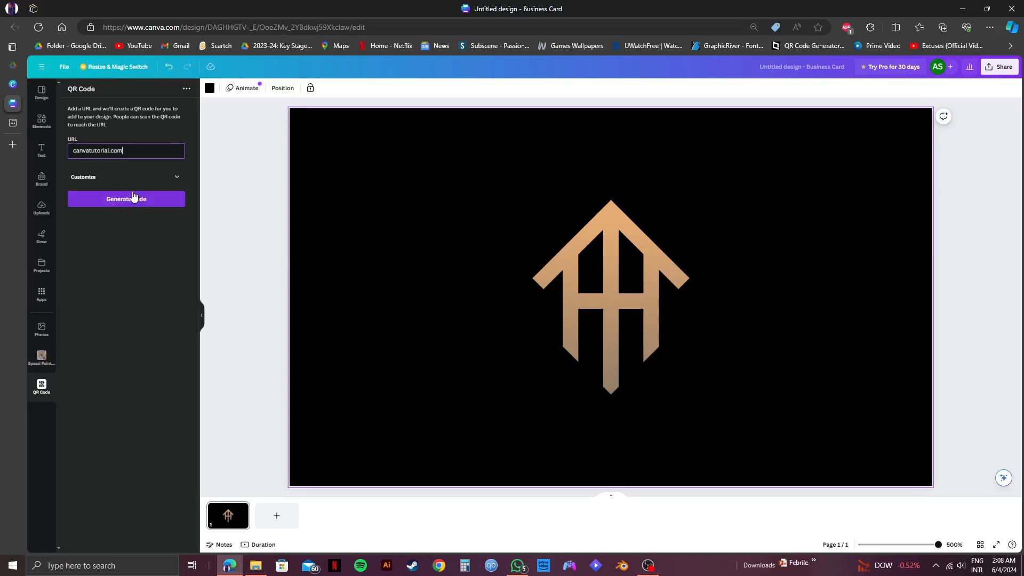
{"action": "left_click", "coordinate": [126, 199]}
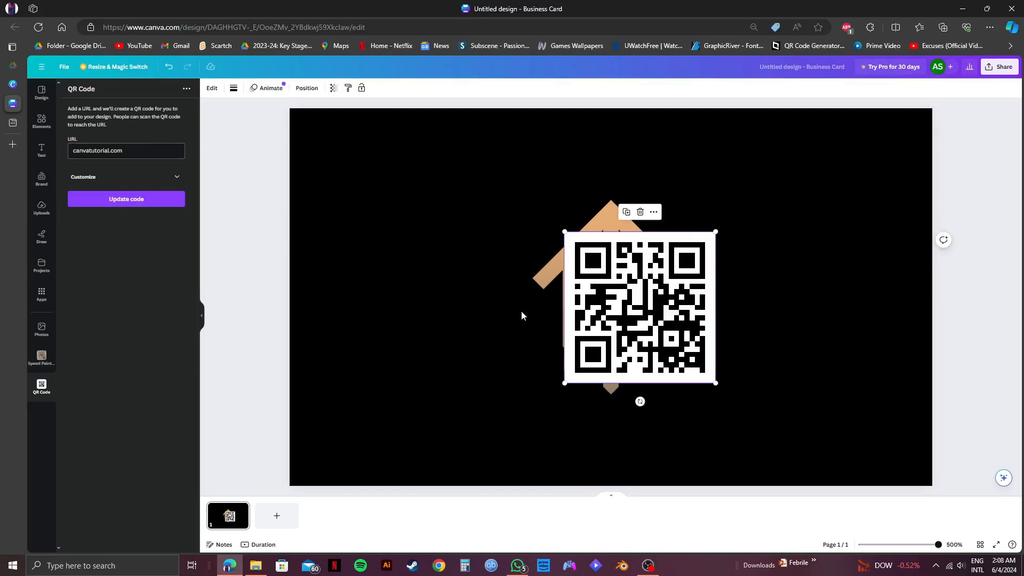
Shrink the QR code and drag it to the card's bottom-right corner.
{"action": "left_click_drag", "start_coordinate": [717, 384], "coordinate": [700, 365]}
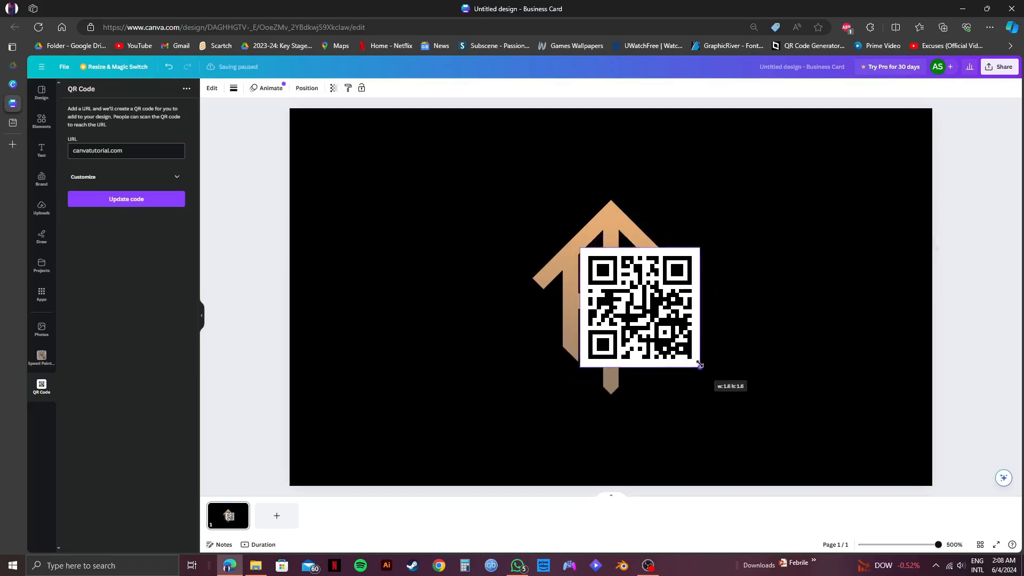
{"action": "left_click_drag", "start_coordinate": [639, 307], "coordinate": [853, 426]}
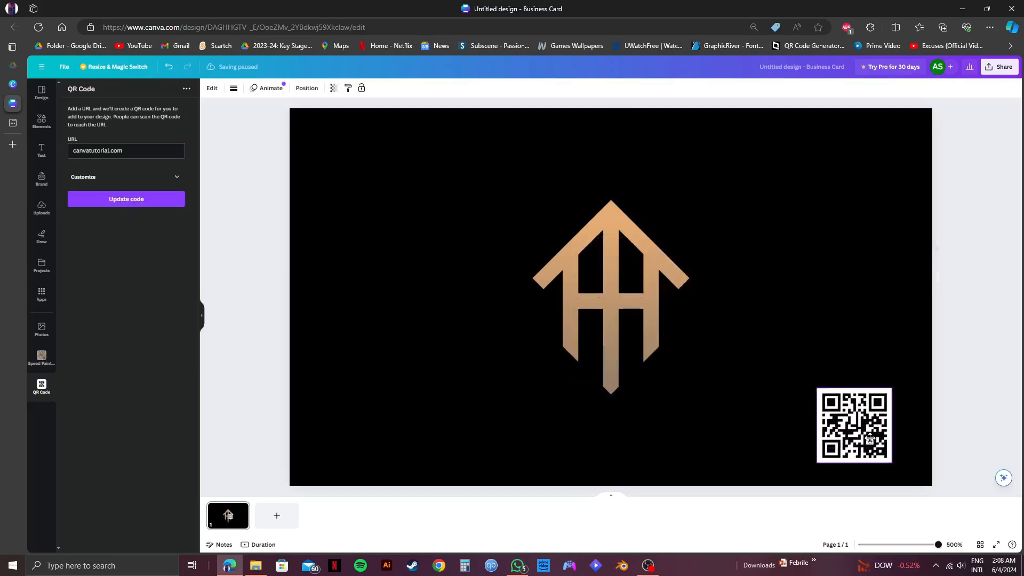
{"action": "left_click", "coordinate": [853, 426]}
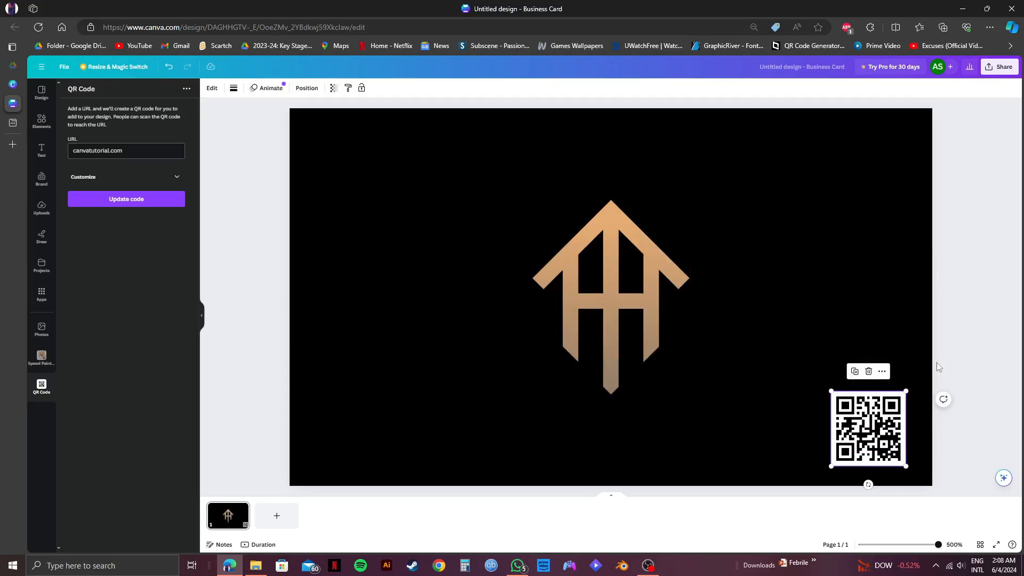